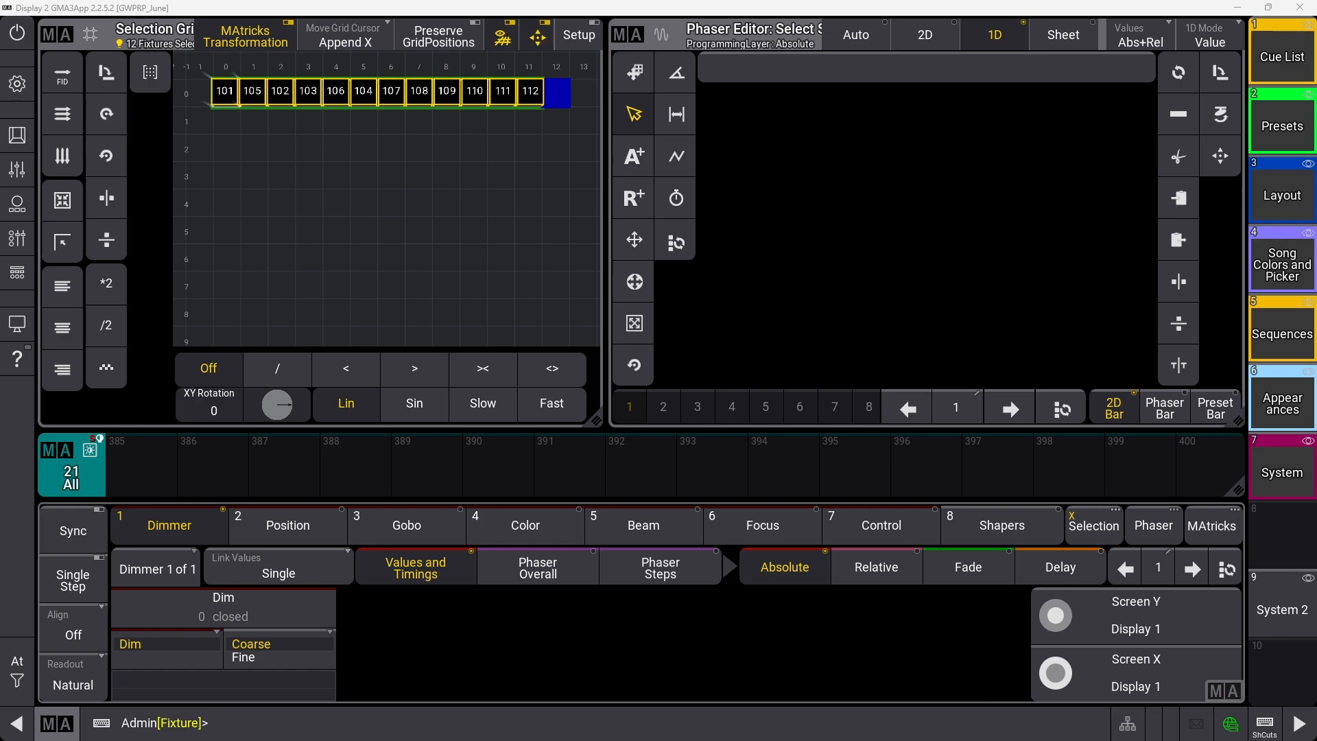
Step: Build a two-step dimmer phaser on the 12 fixtures: Dim 100 on step 1, then Dim 0 on step 2
click(223, 615)
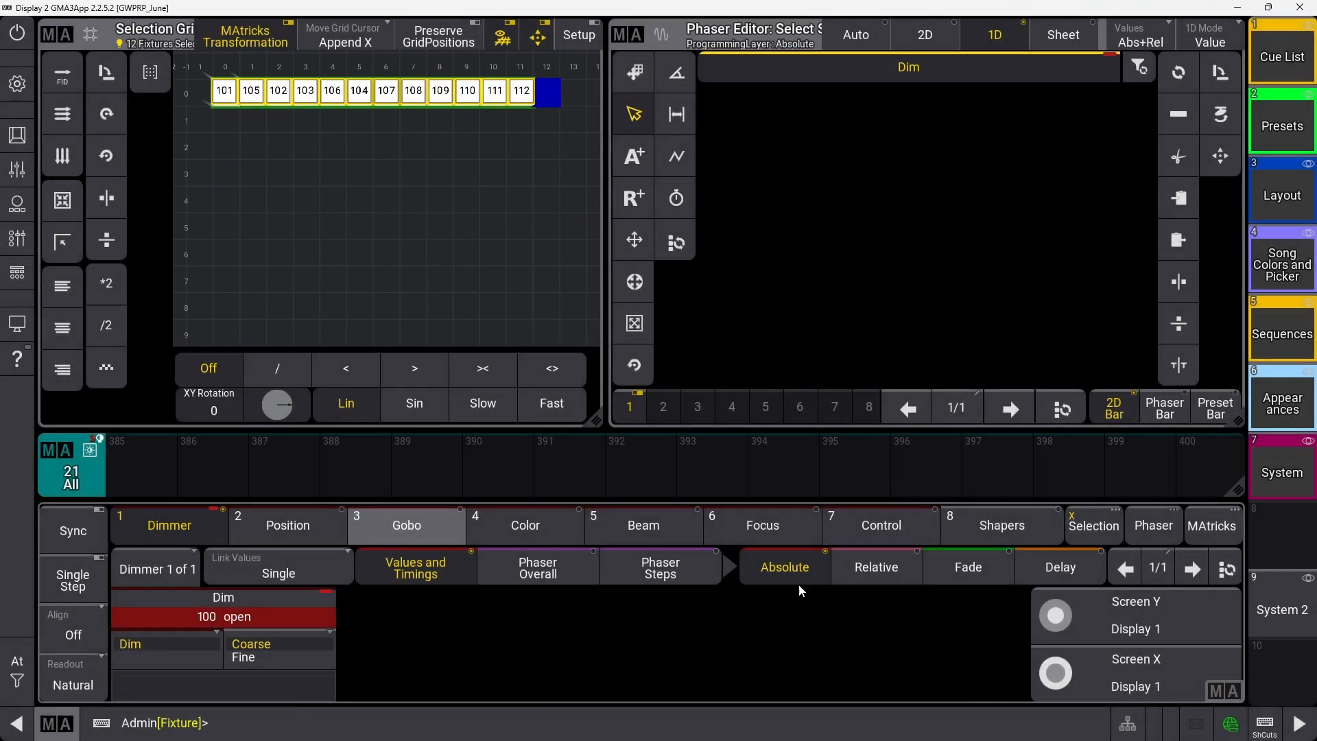
click(223, 616)
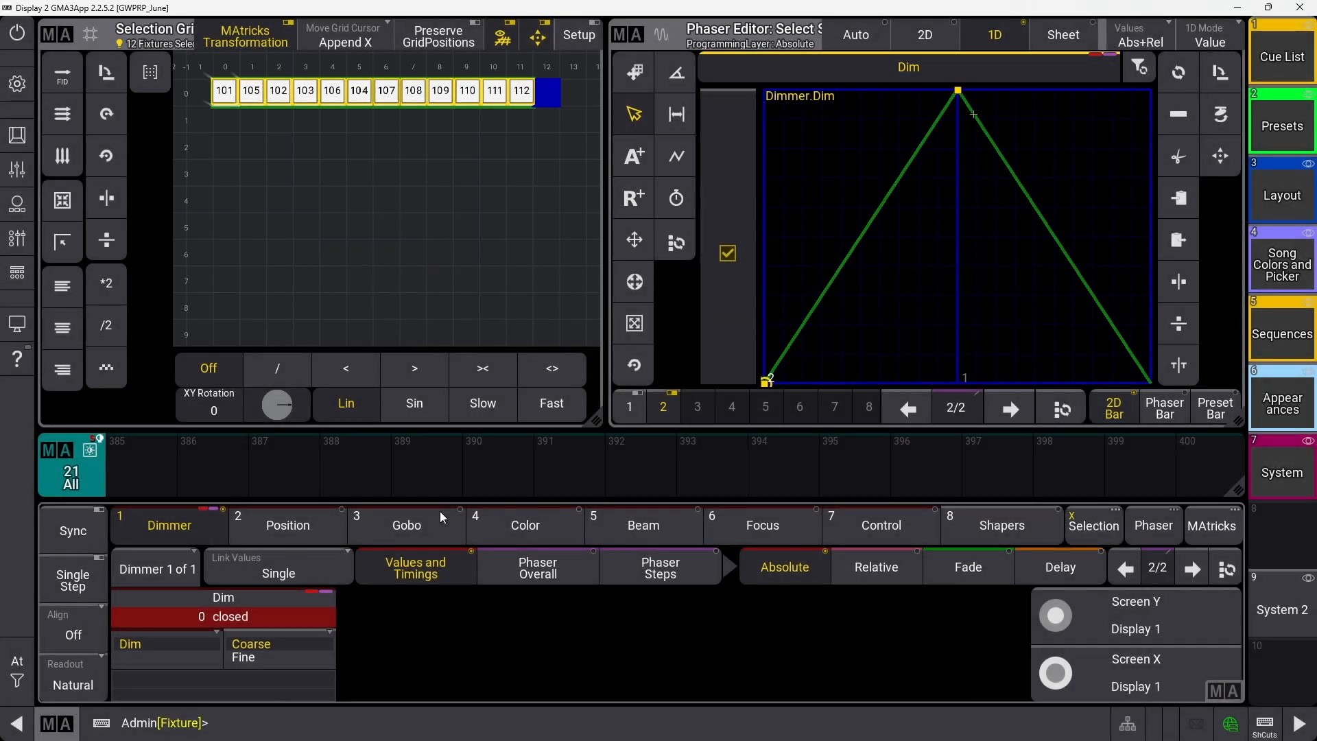
mouse_move(1122, 323)
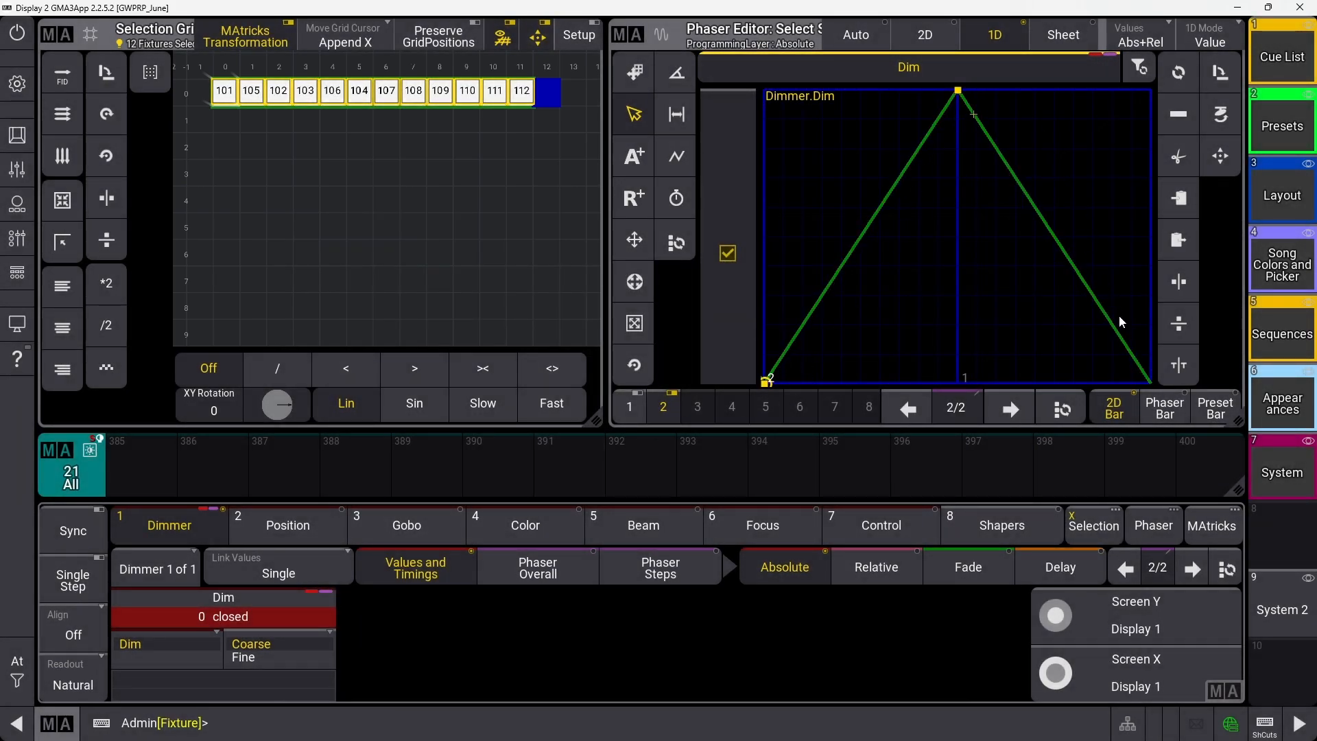
click(1164, 407)
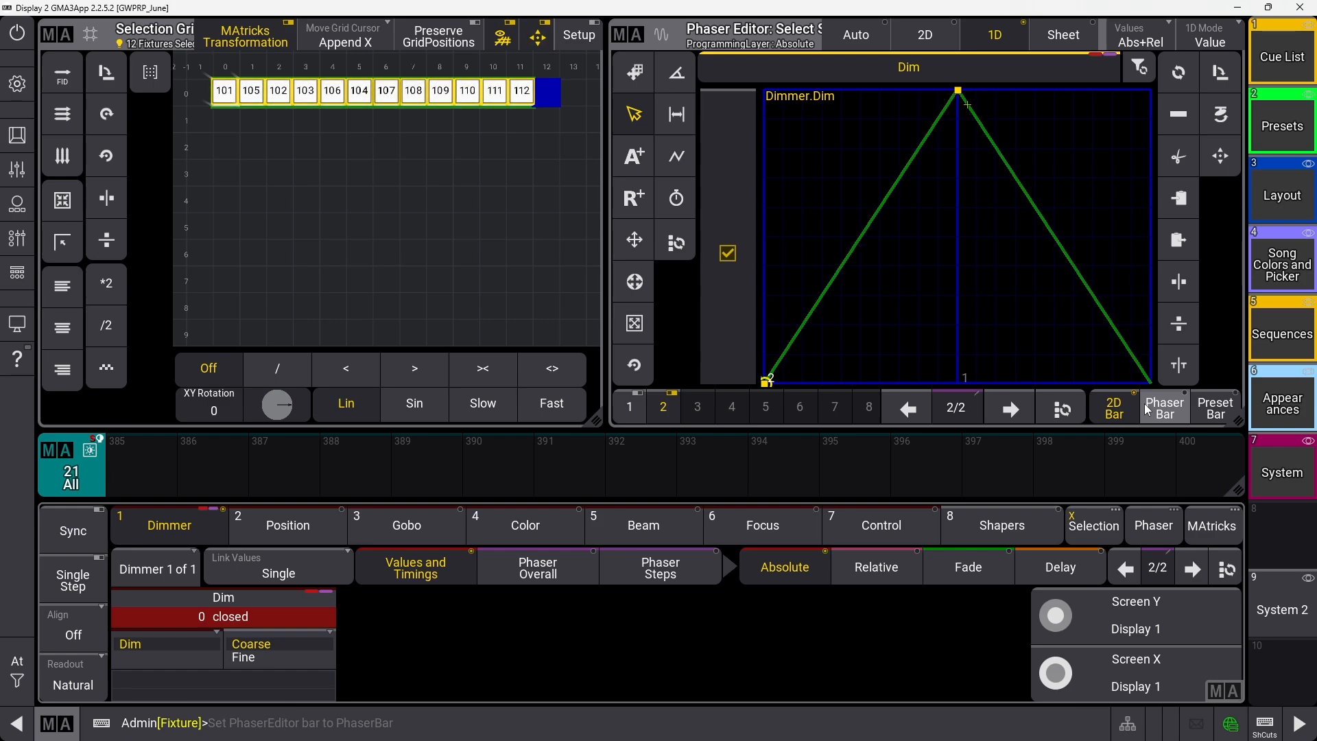
Step: In the Width layer, set phaser step 1's Dim width to 200%
click(660, 568)
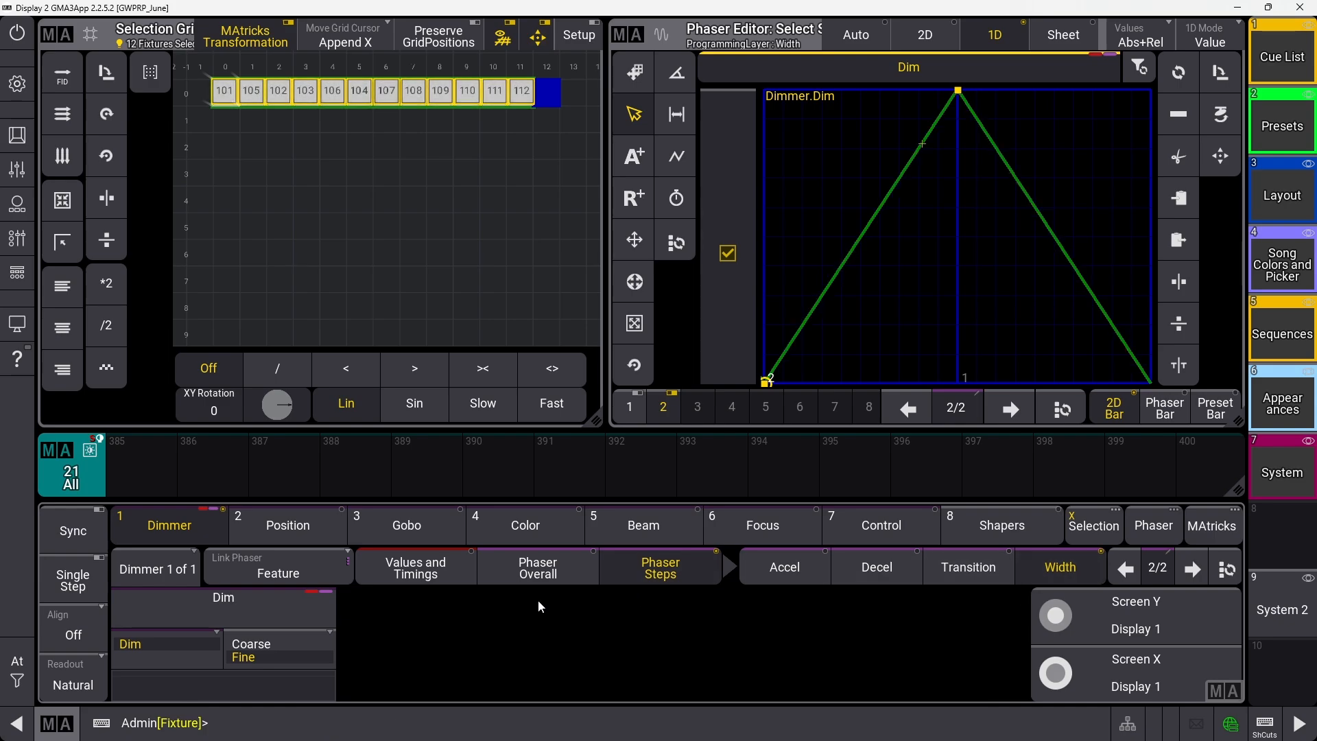
mouse_move(945, 214)
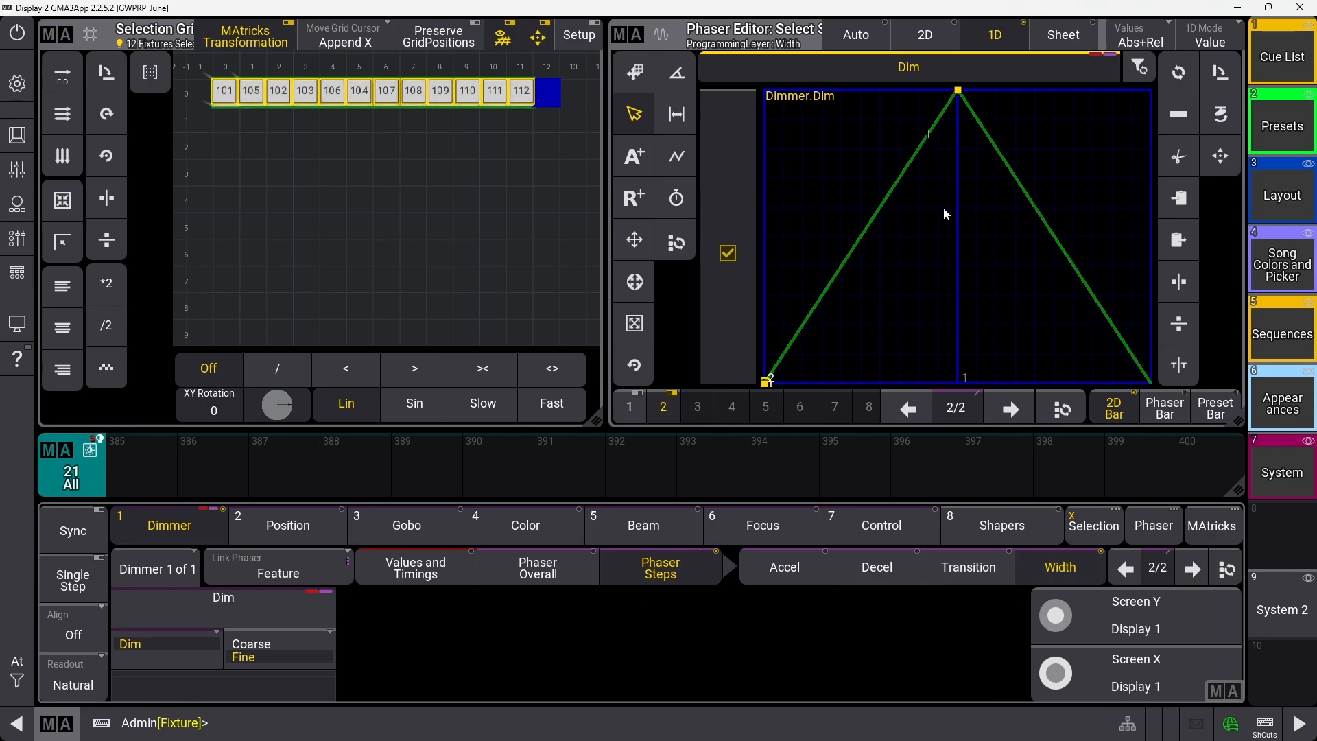
click(1125, 566)
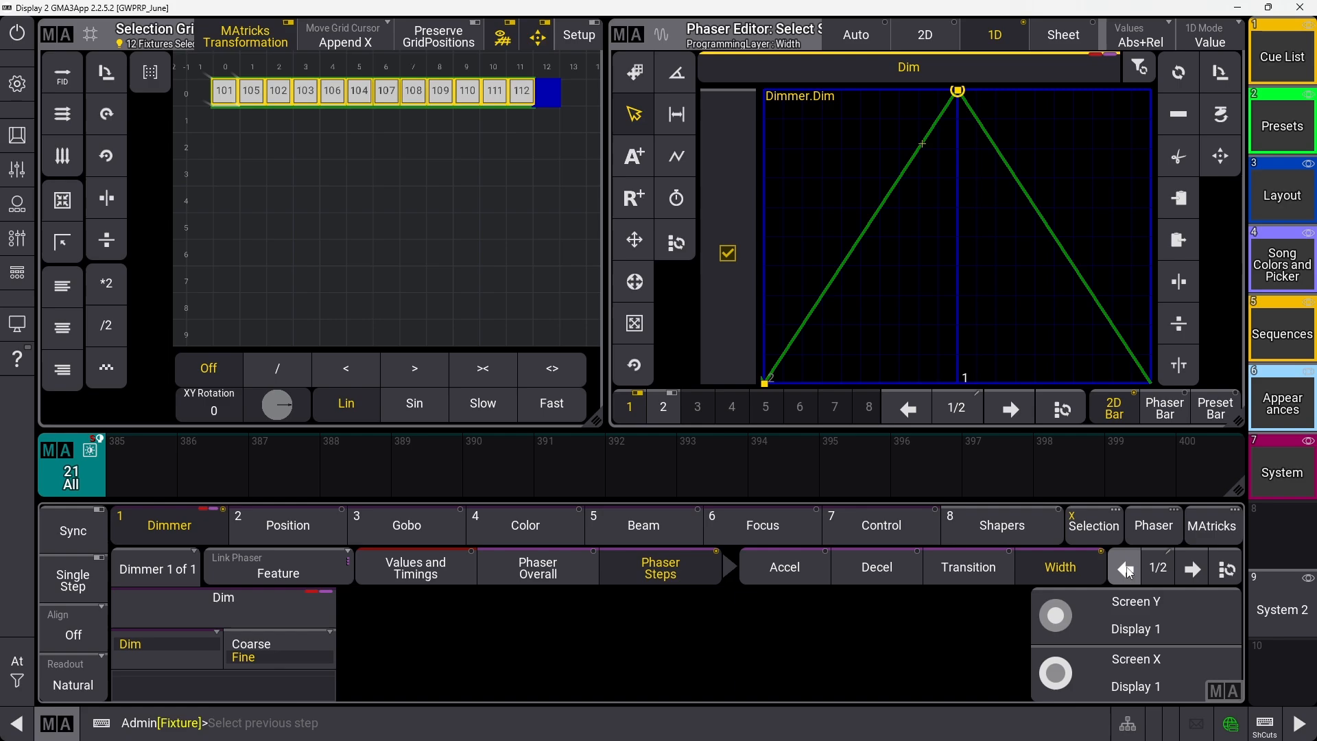
click(1060, 566)
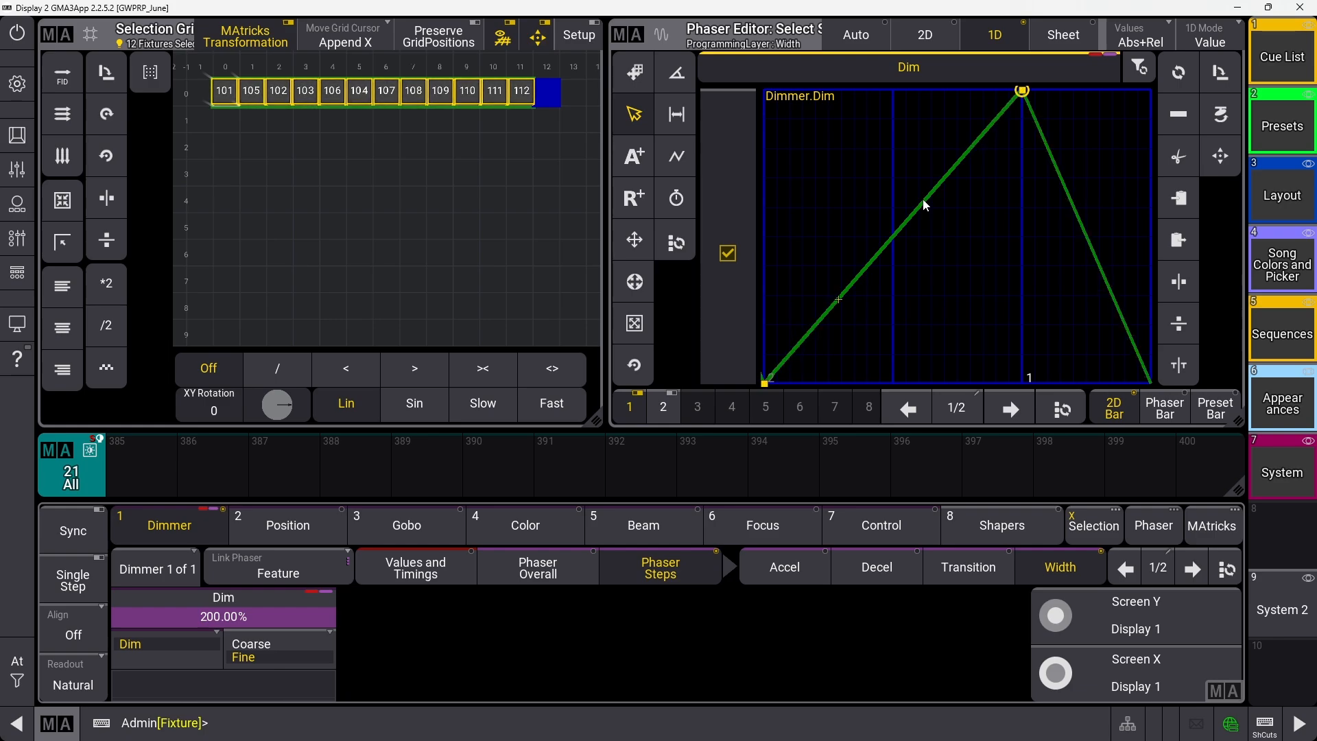
mouse_move(1095, 259)
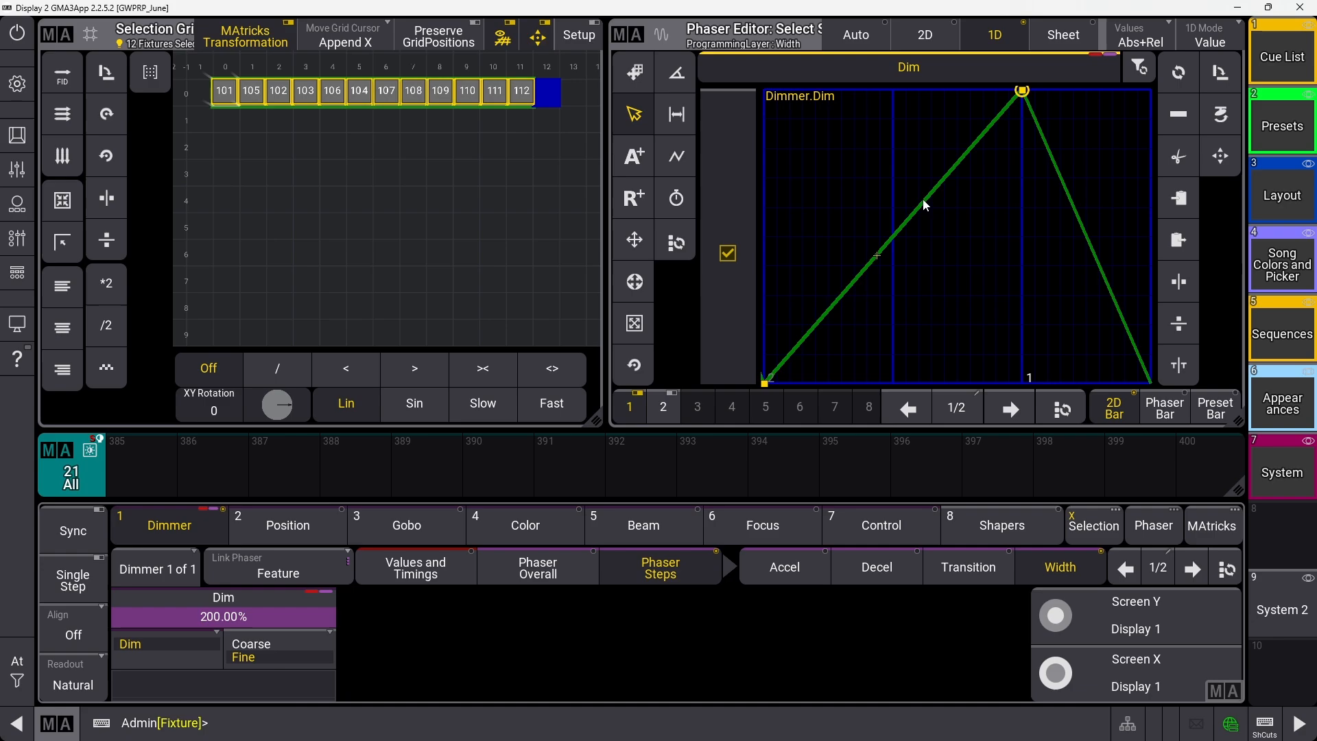
click(538, 568)
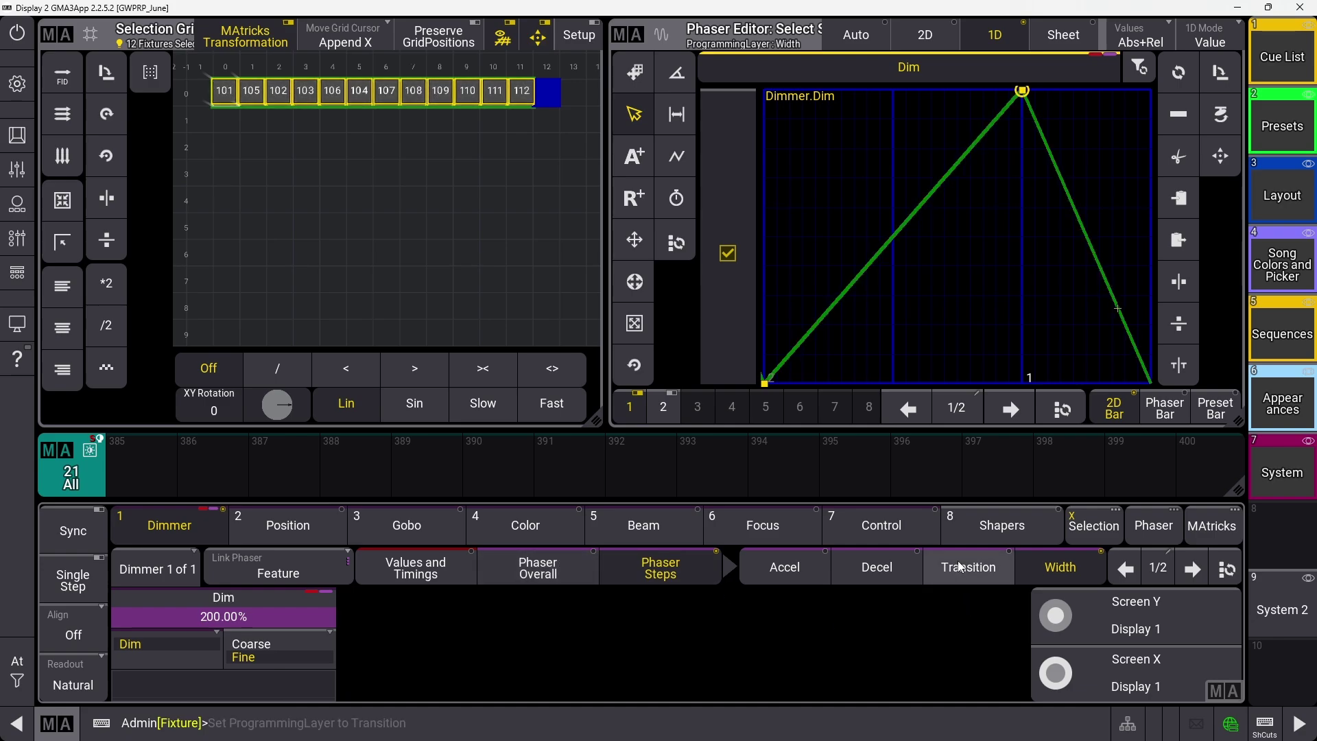
Step: Switch phaser step editing to the Transition layer for the dimmer steps
click(968, 567)
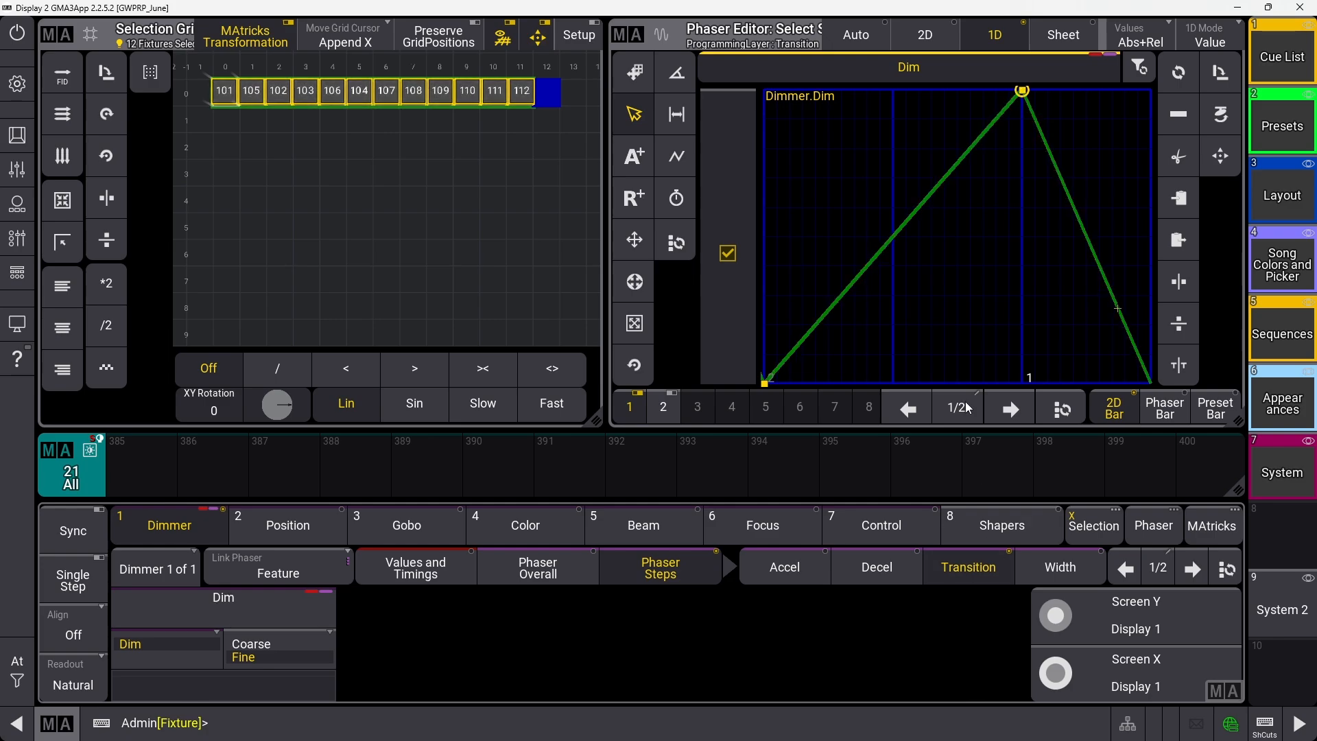
mouse_move(1014, 102)
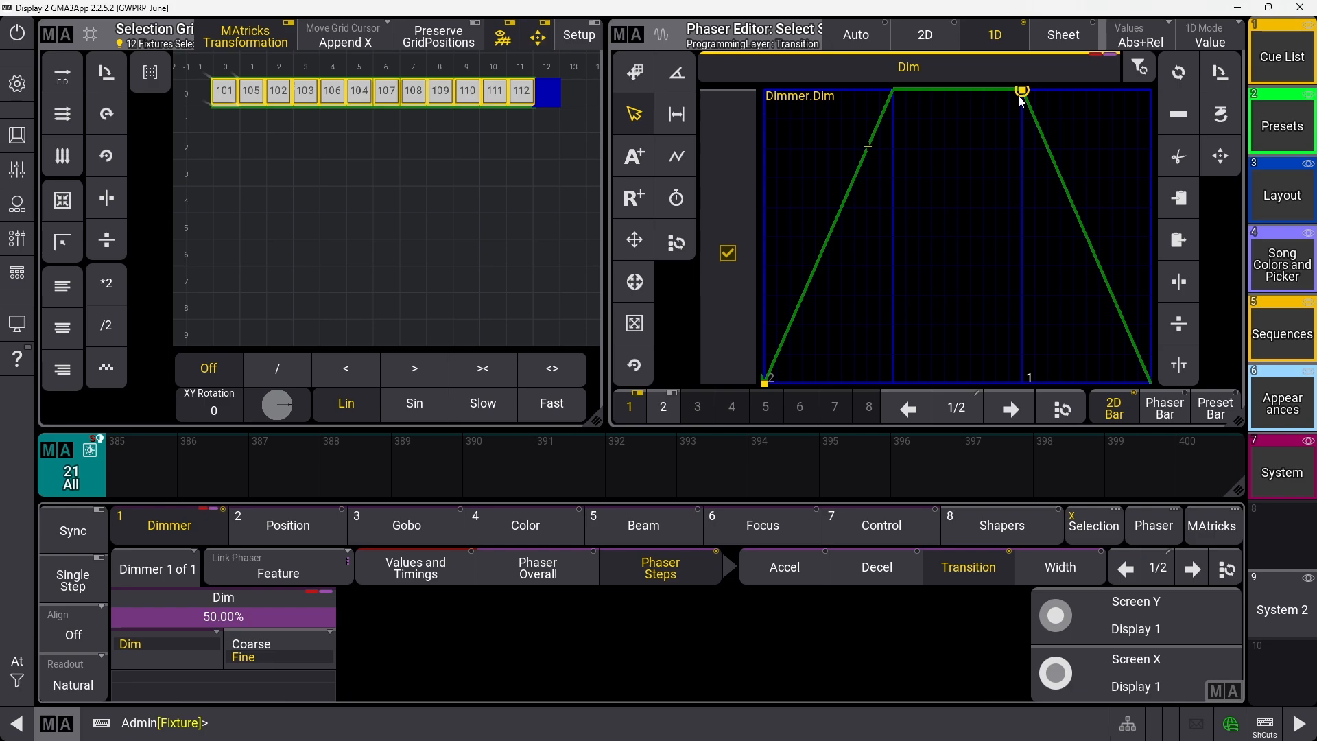
mouse_move(1125, 328)
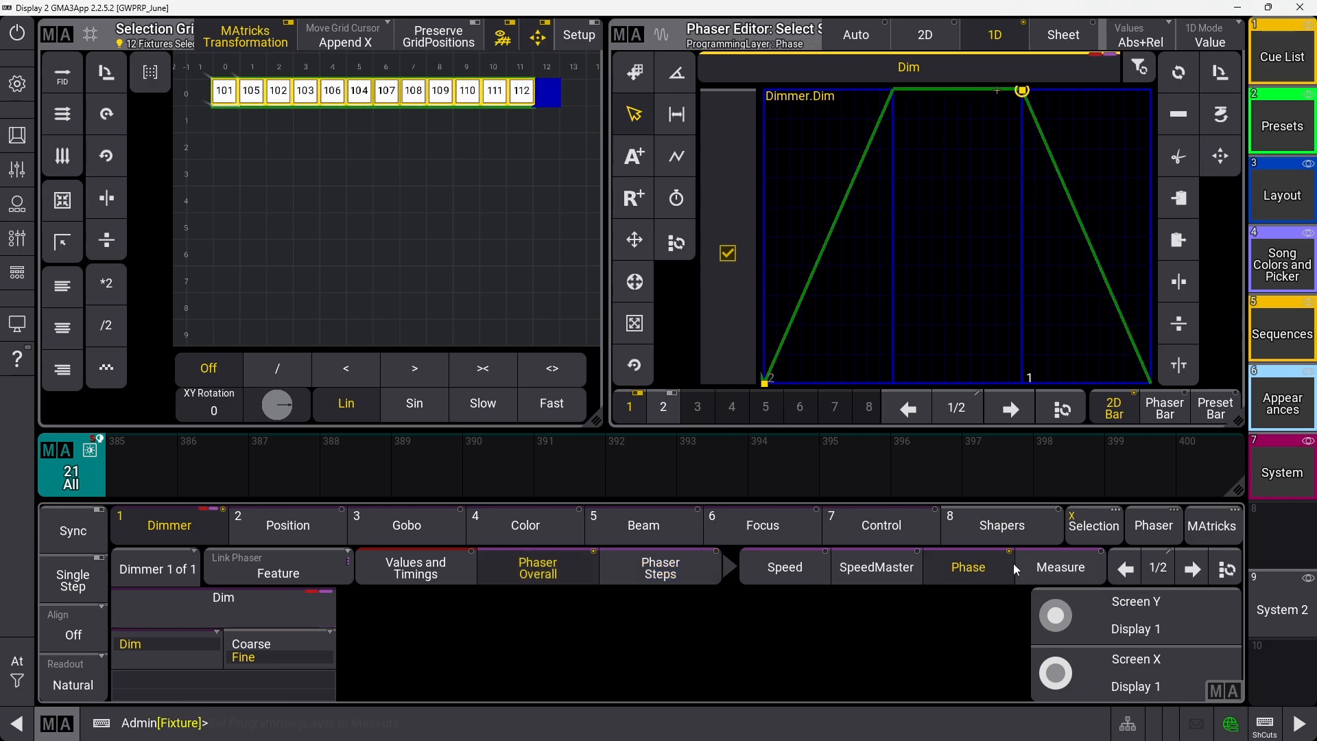
Step: Switch Phaser Overall to the Measure layer for the dimmer
click(1060, 566)
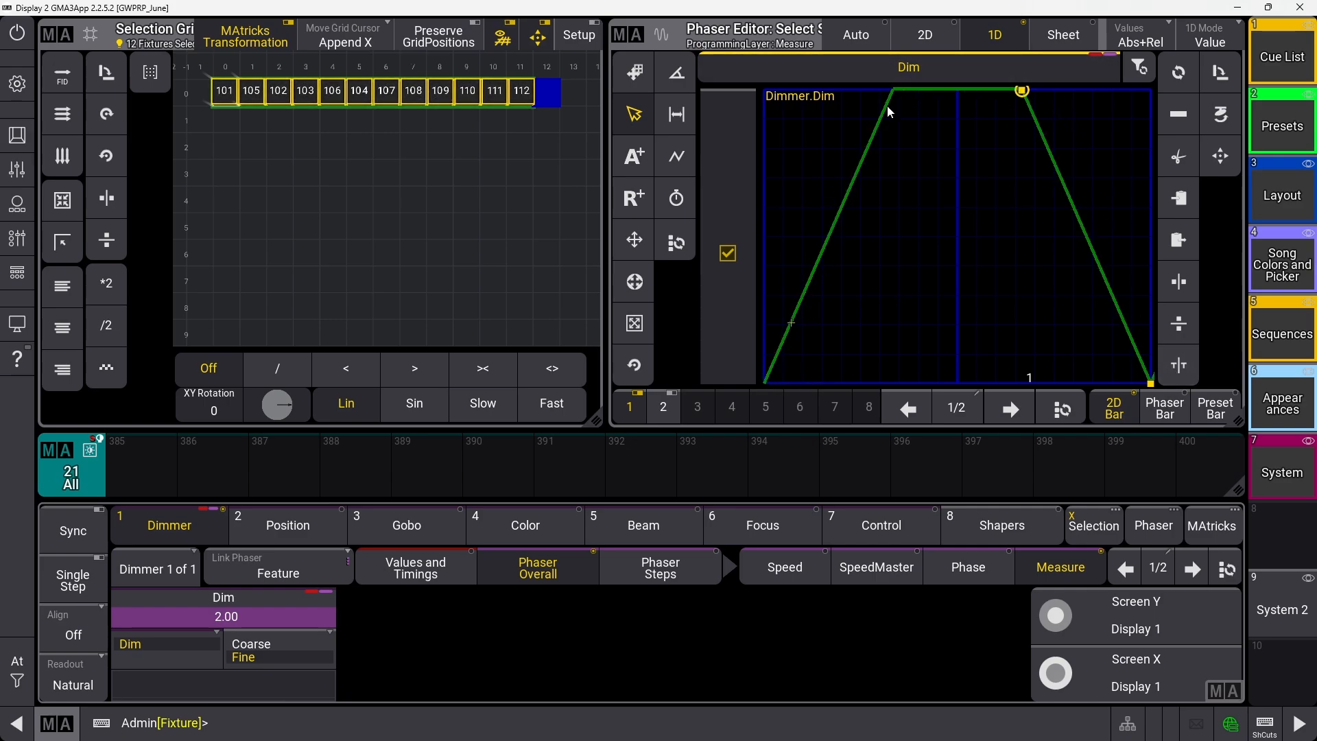
mouse_move(865, 260)
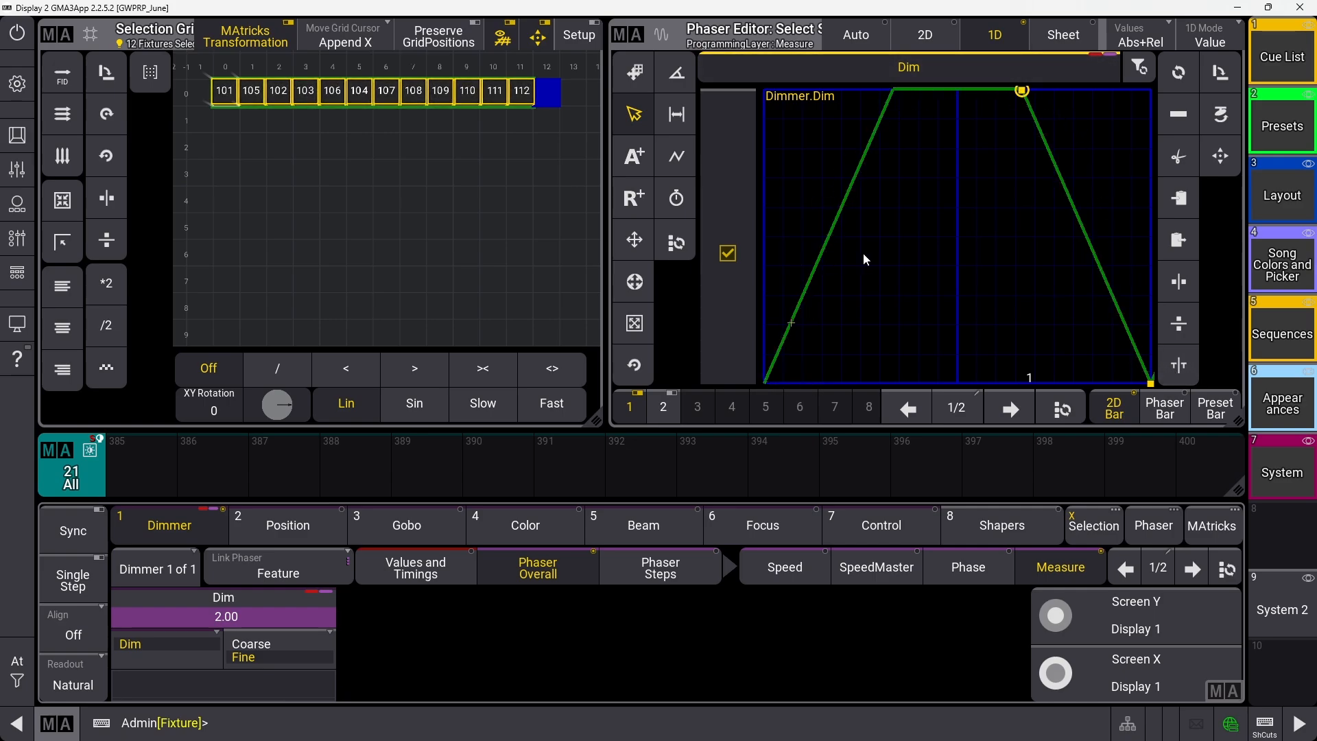
mouse_move(1088, 124)
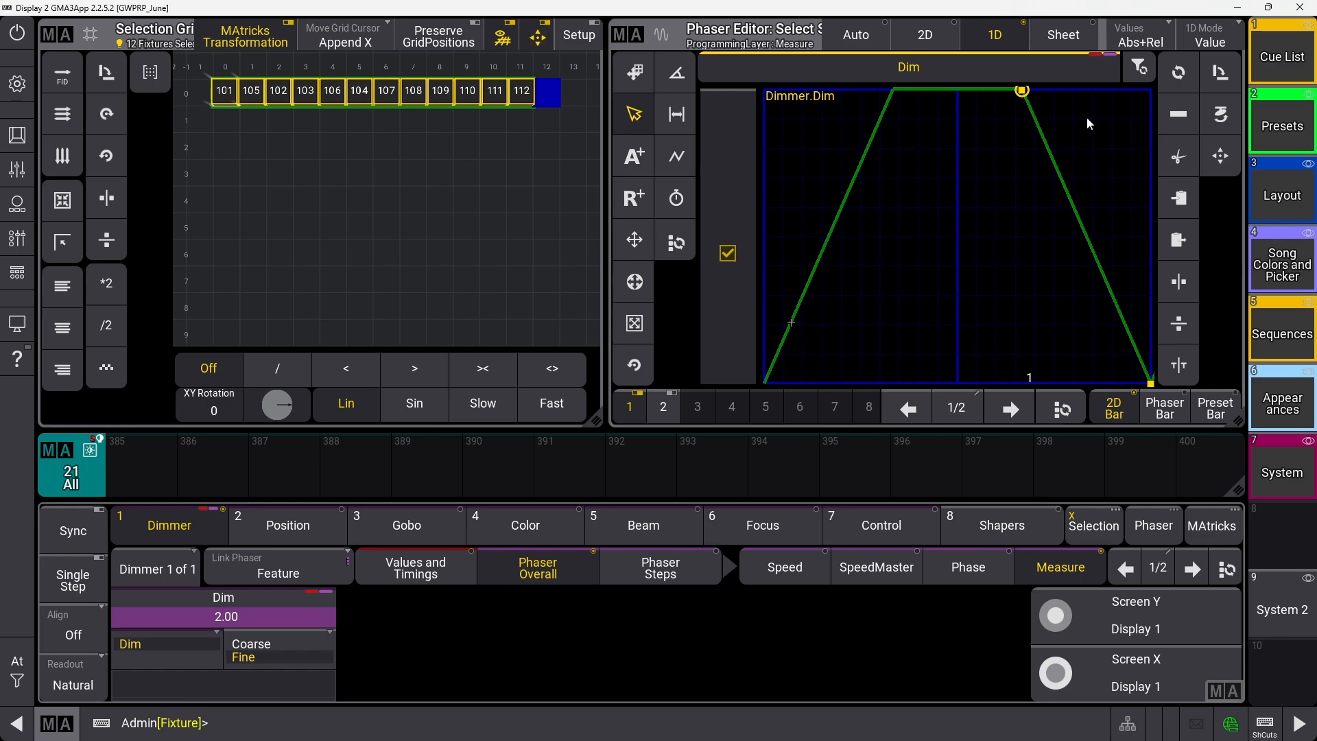
mouse_move(961, 182)
text(6)
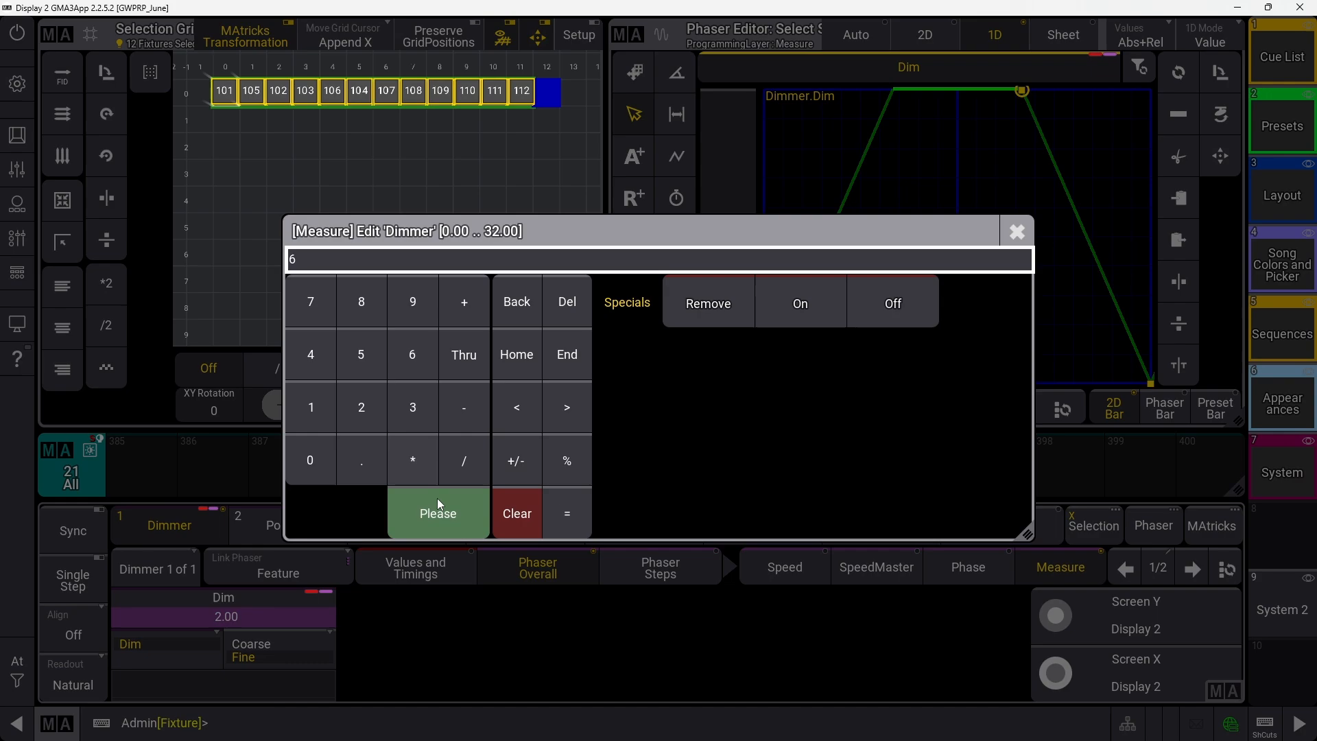
Step: Confirm a dimmer phaser measure of 6 and move editing to the Phase layer
click(438, 513)
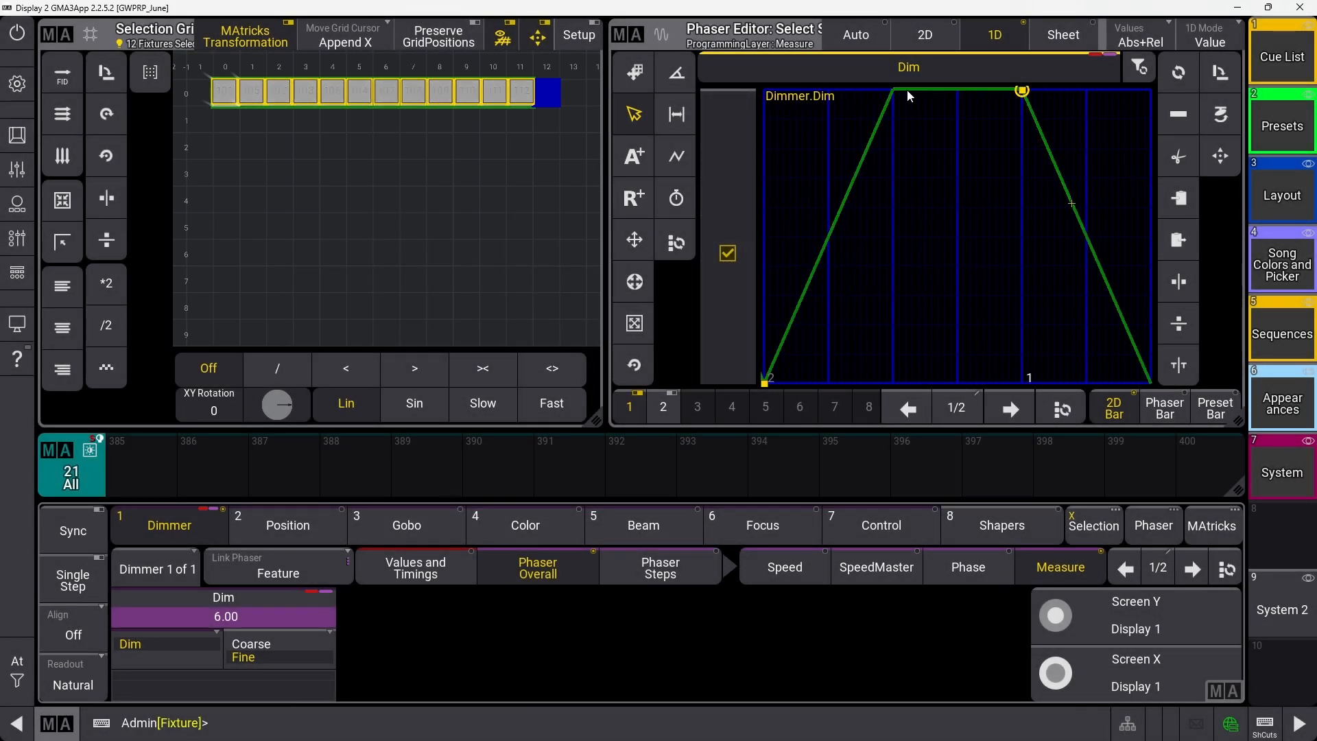
click(1113, 407)
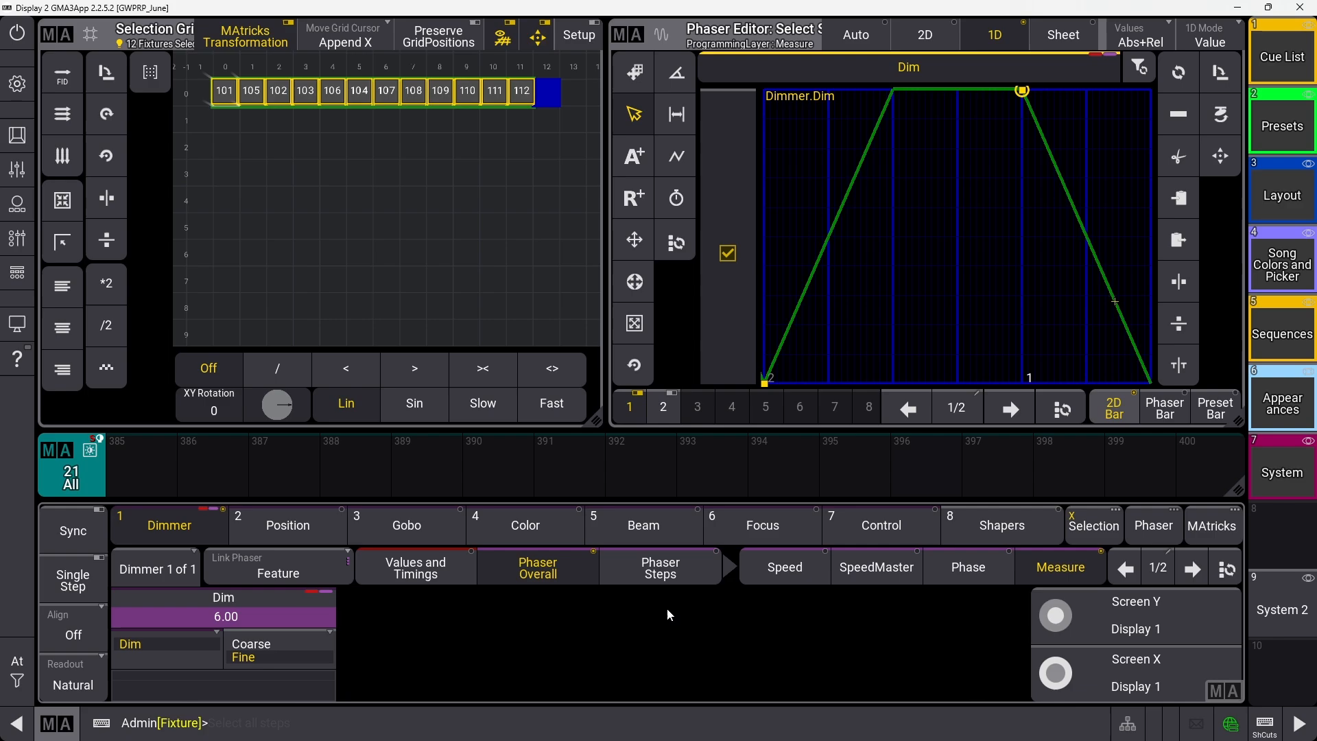
click(223, 616)
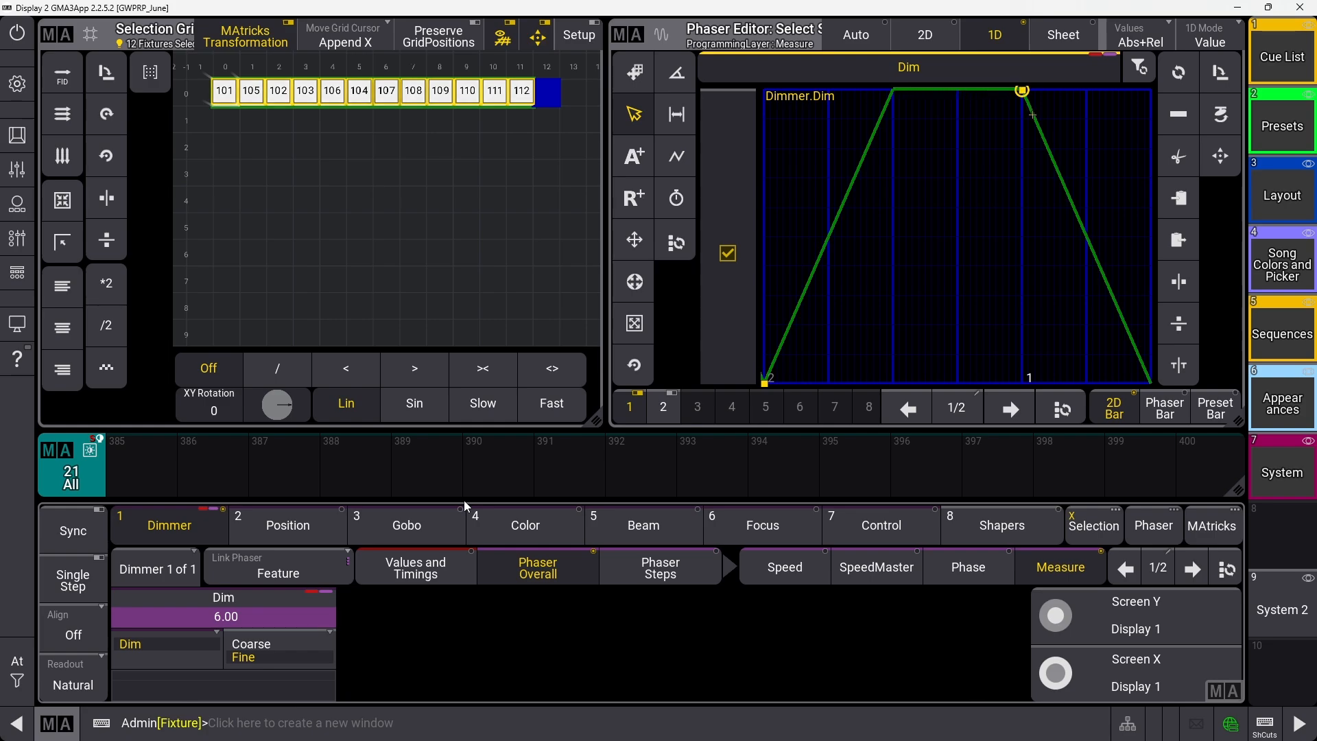
click(415, 568)
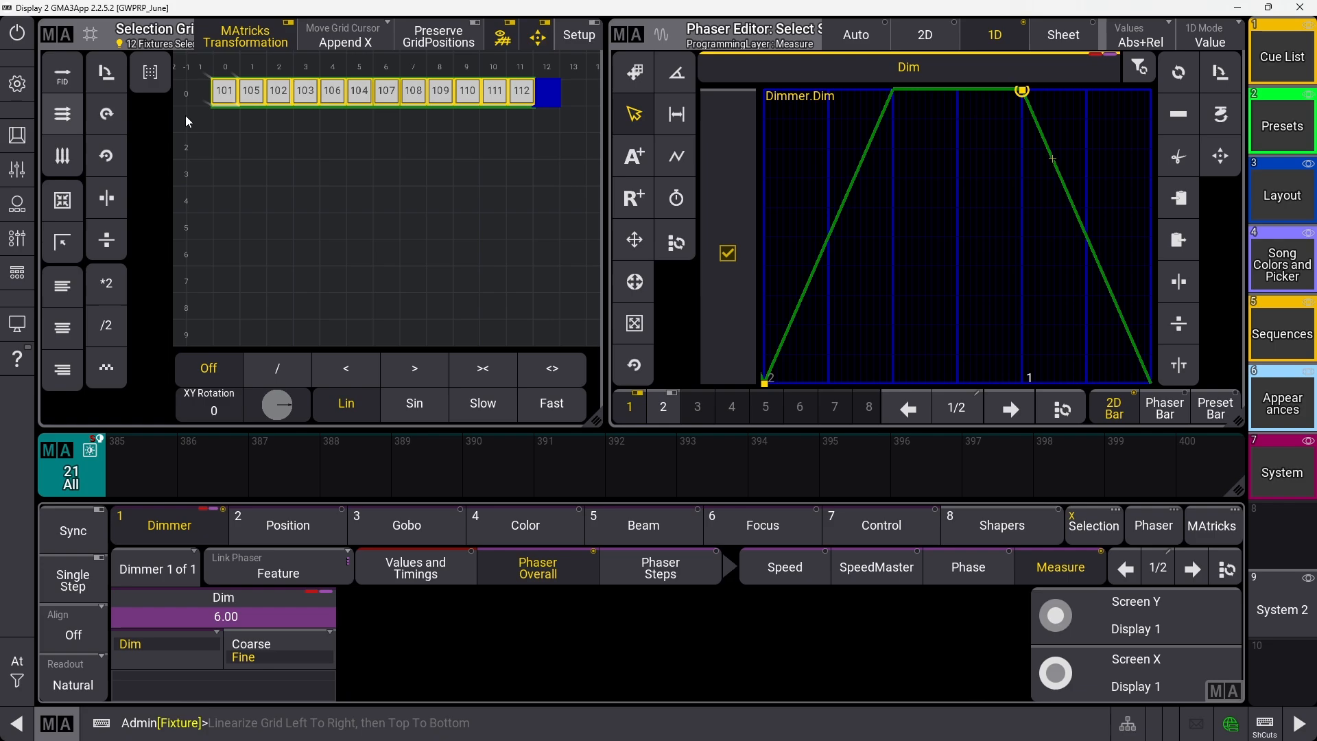
click(968, 566)
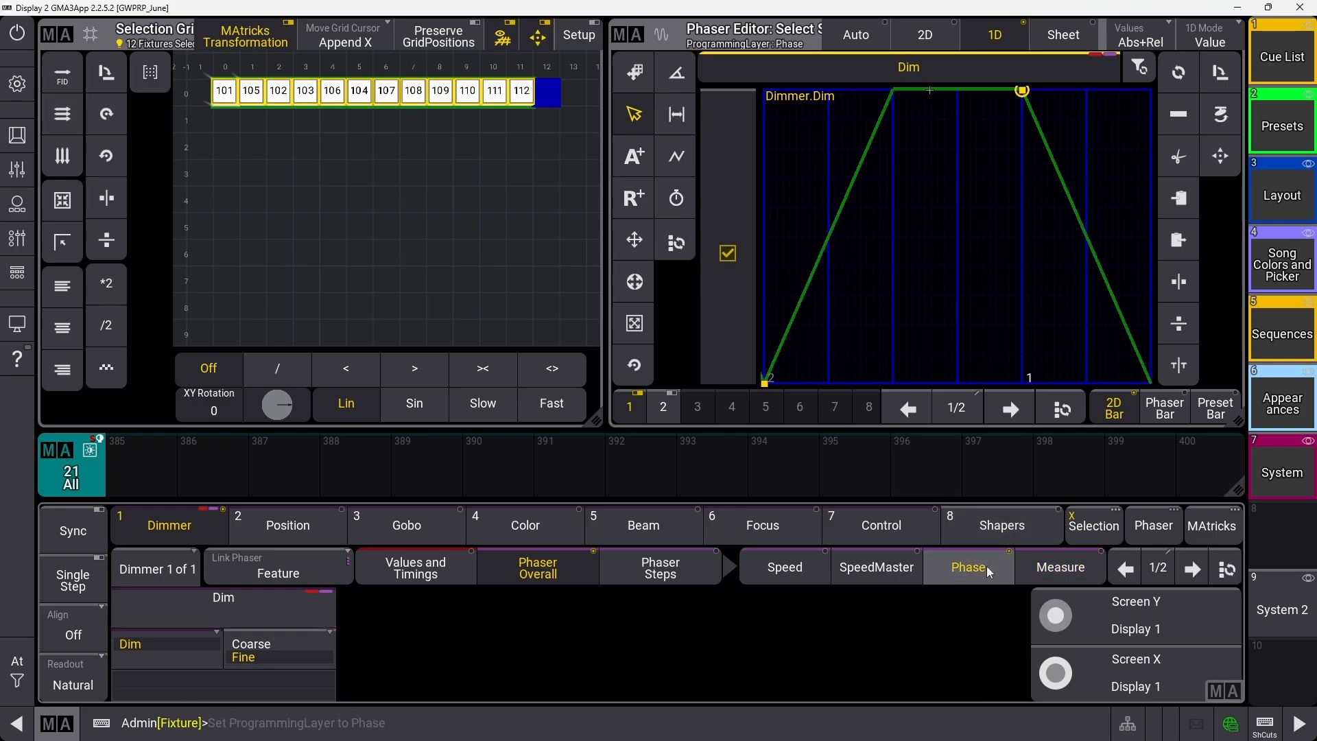
Step: Spread the dimmer phase 0 thru 330° across fixtures and set the measure to 12
click(968, 566)
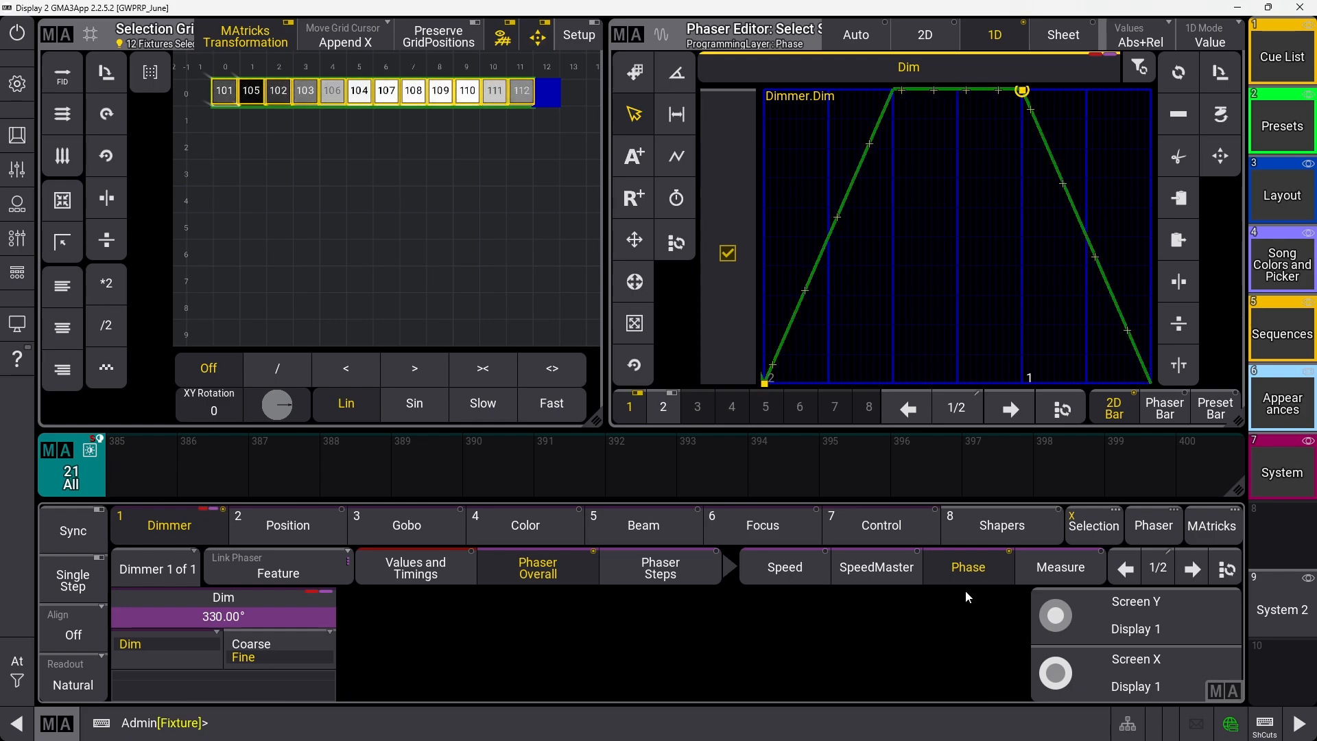
click(1060, 567)
text(12)
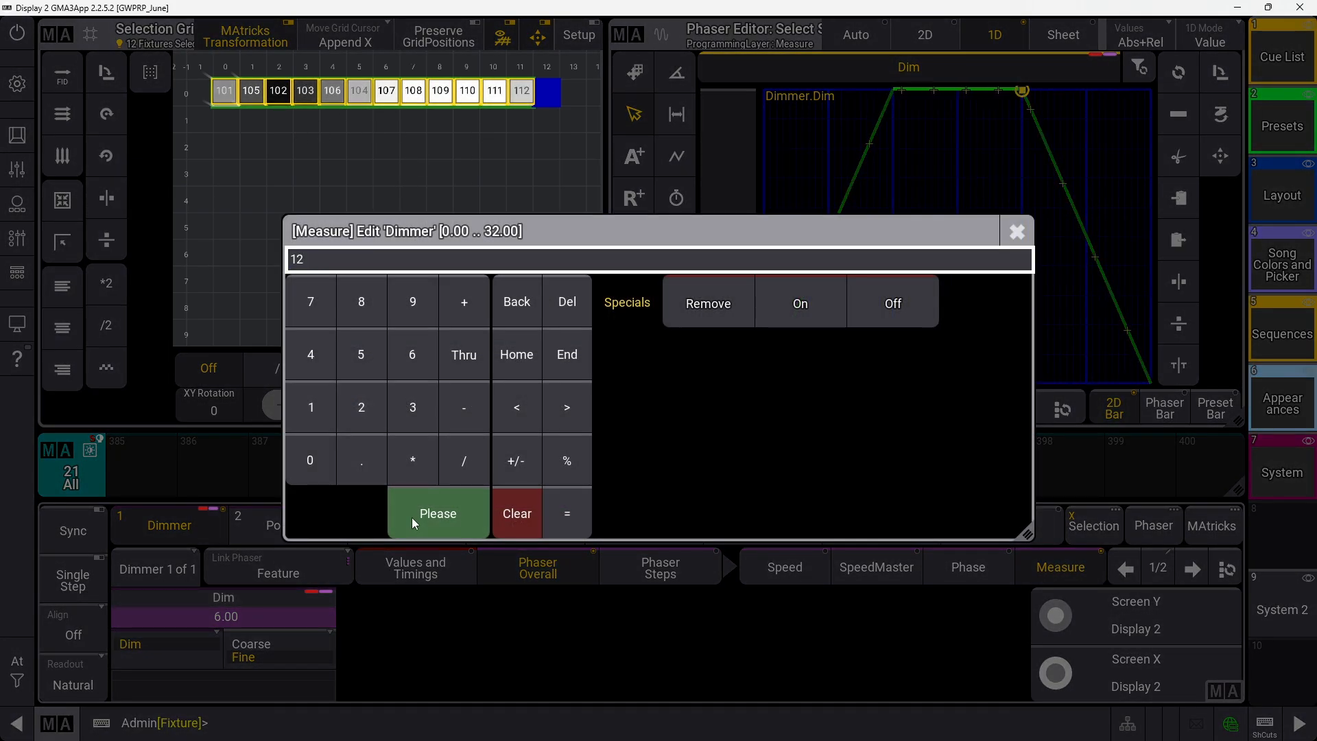
click(438, 513)
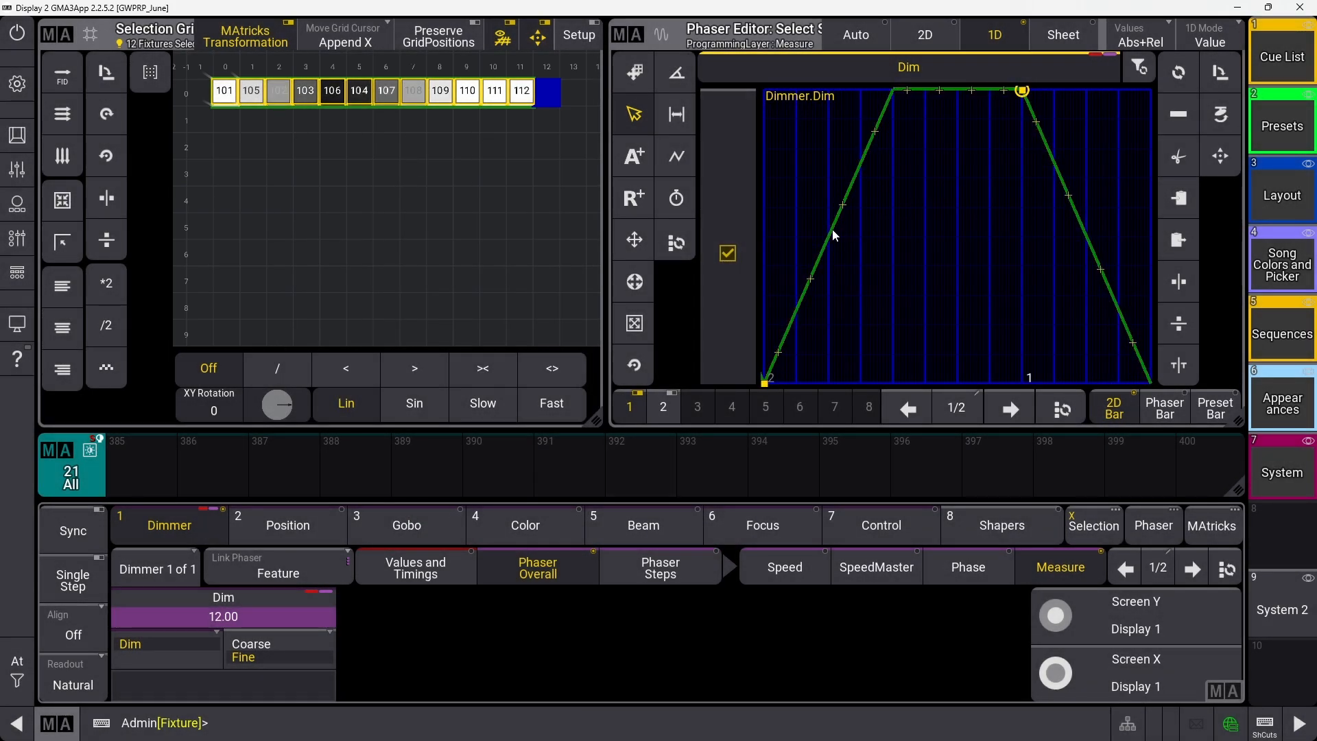